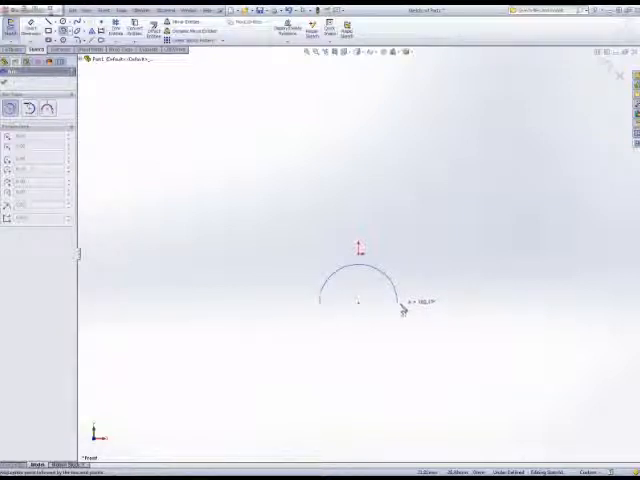
Step: Draw the outer arc of the bracket profile below the origin
drag(405, 310, 400, 290)
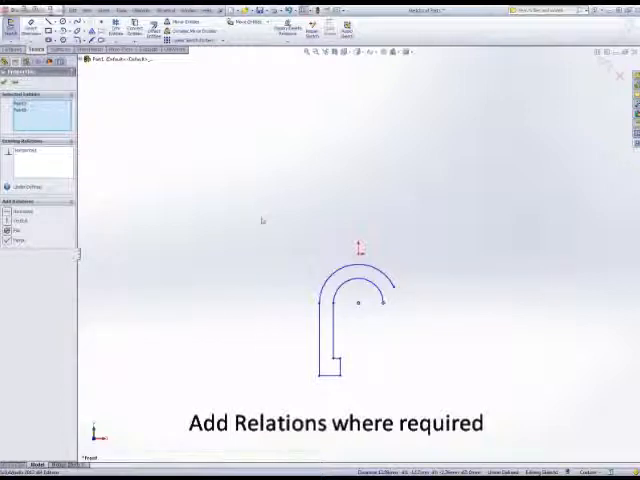
Step: Add a relation between the selected bracket sketch entities
click(385, 298)
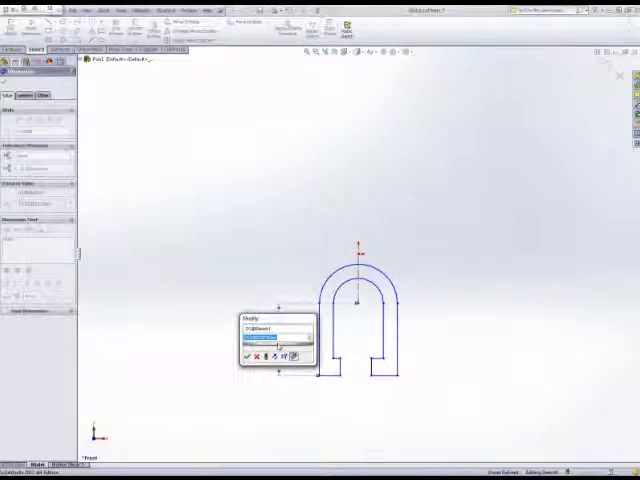
Step: Enter 2 in for the height dimension and select the outer arc to dimension
text(2in)
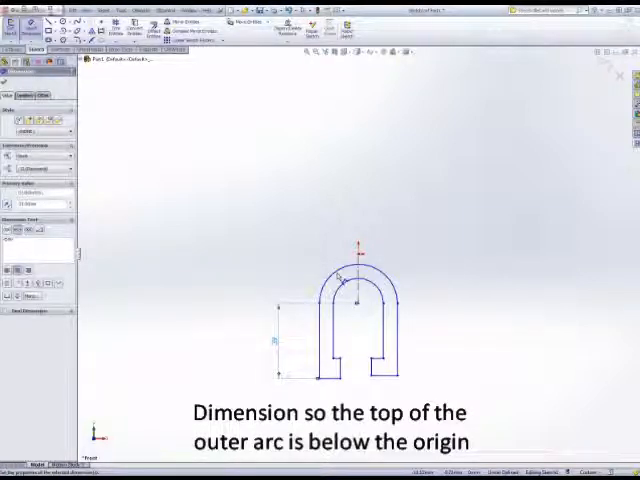
click(349, 283)
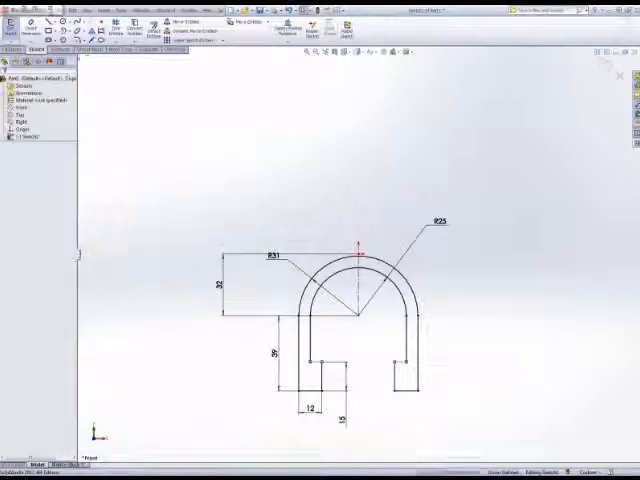
Step: Start extruding the fully dimensioned U-bracket sketch
click(327, 375)
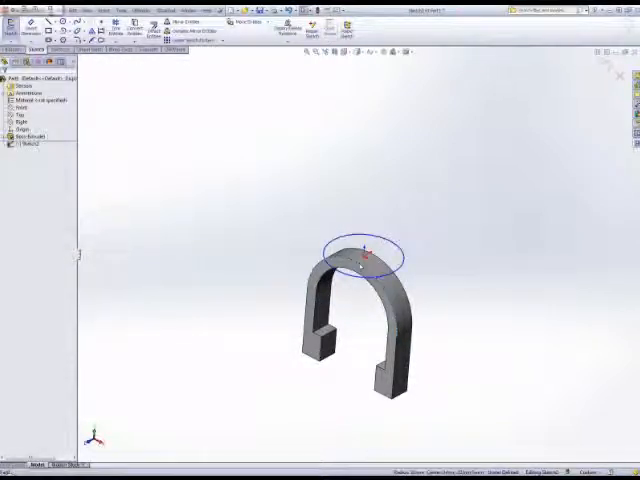
Step: Select the bracket's curved top edge to relate the new circle
click(360, 250)
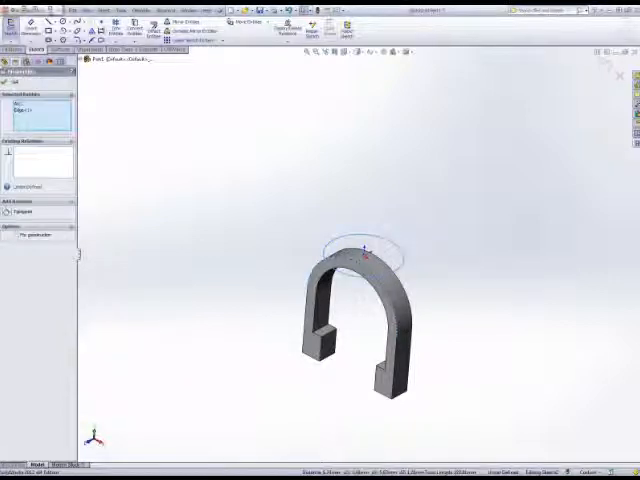